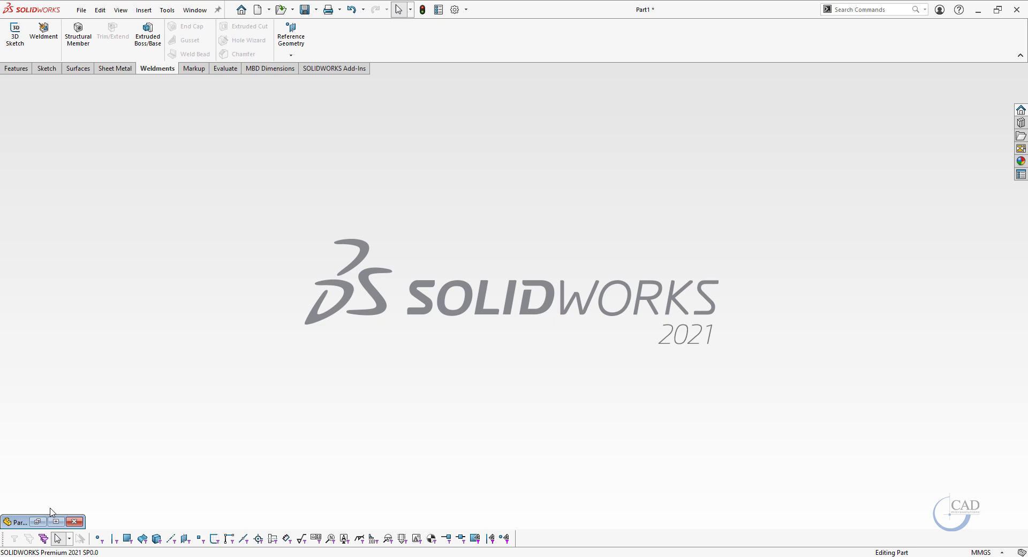
mouse_move(55, 525)
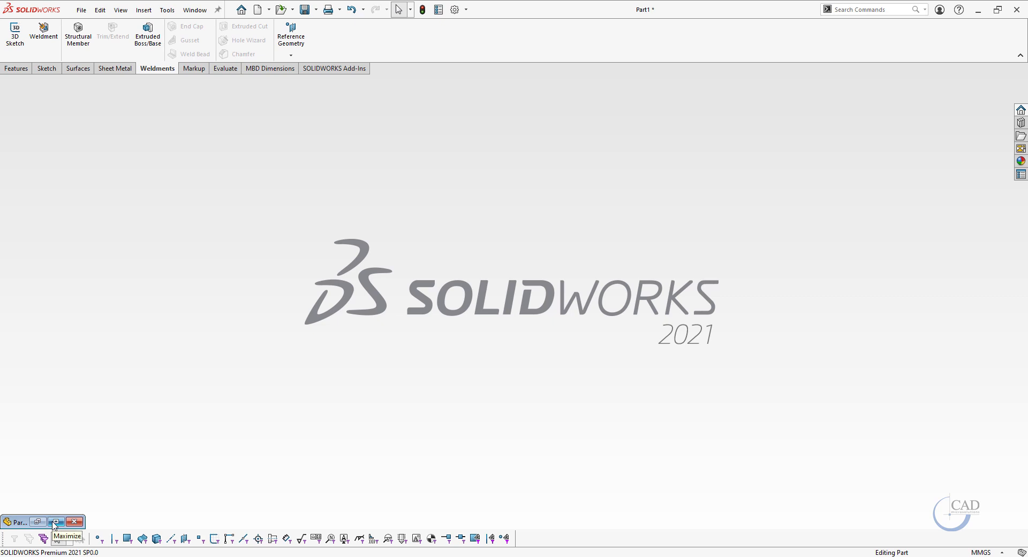
Restore the Part1 window to full size and select Sketch1 in the tree
left_click(55, 522)
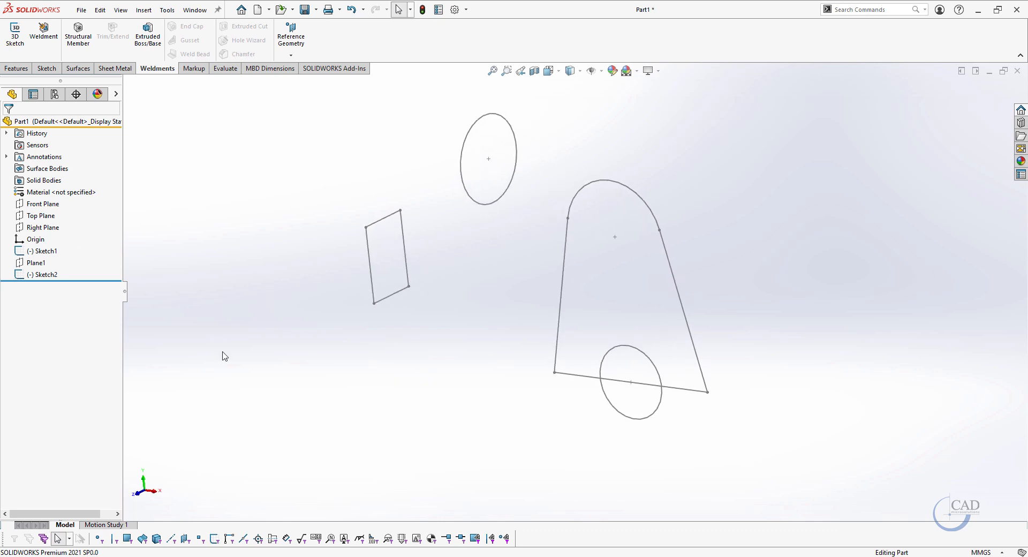
left_click(44, 250)
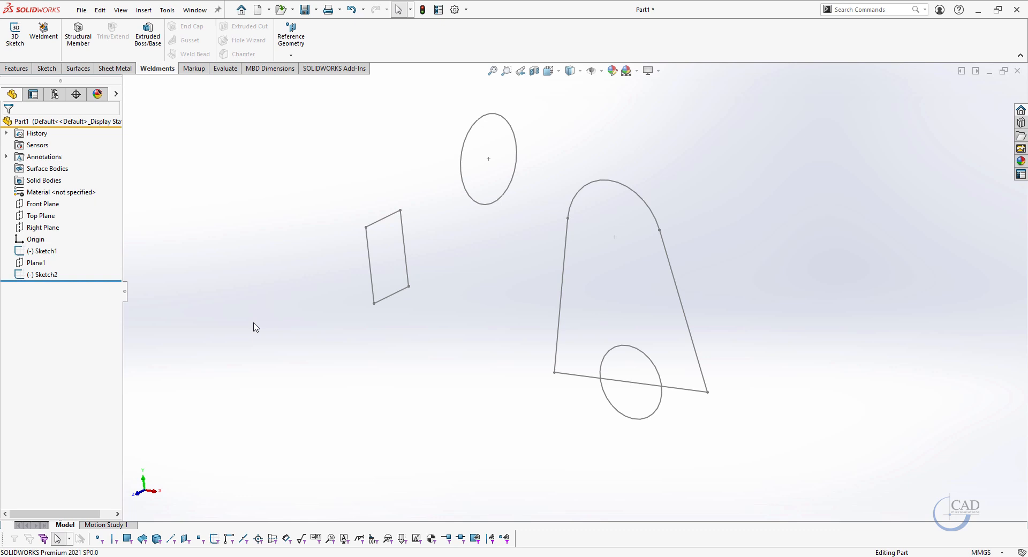
mouse_move(740, 327)
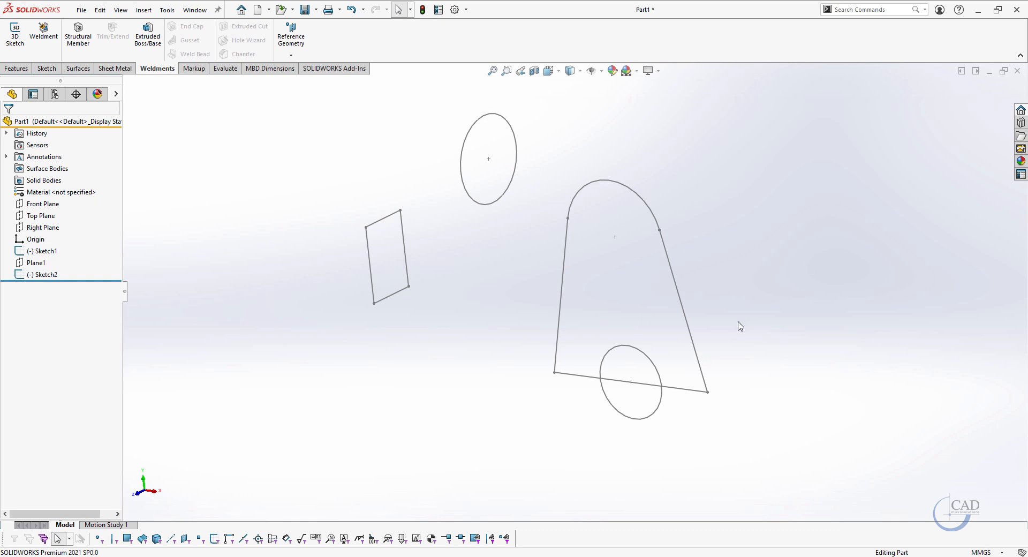
left_click(45, 251)
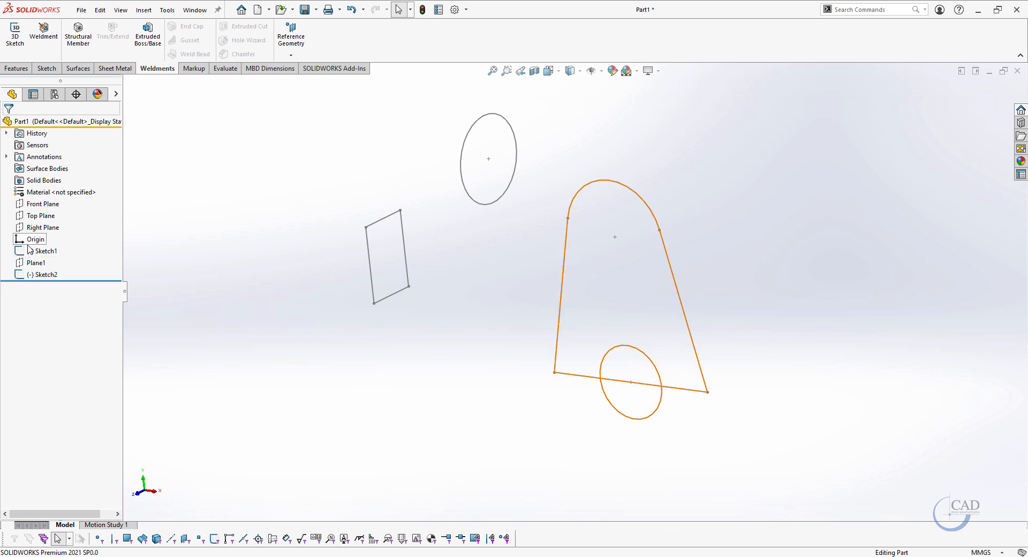
Assign Sketch1 a blue-purple sketch colour via its Sketch Color option
right_click(44, 251)
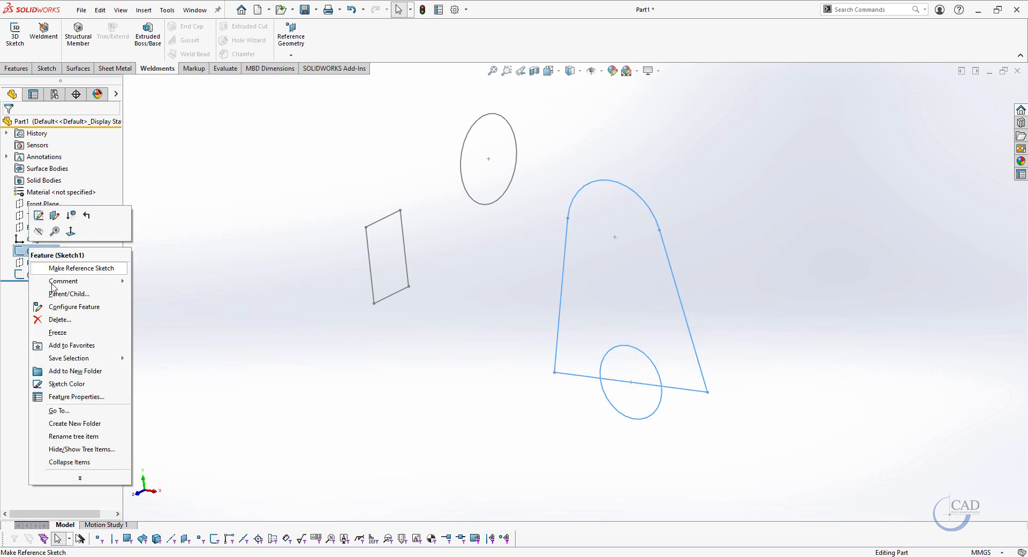
mouse_move(66, 384)
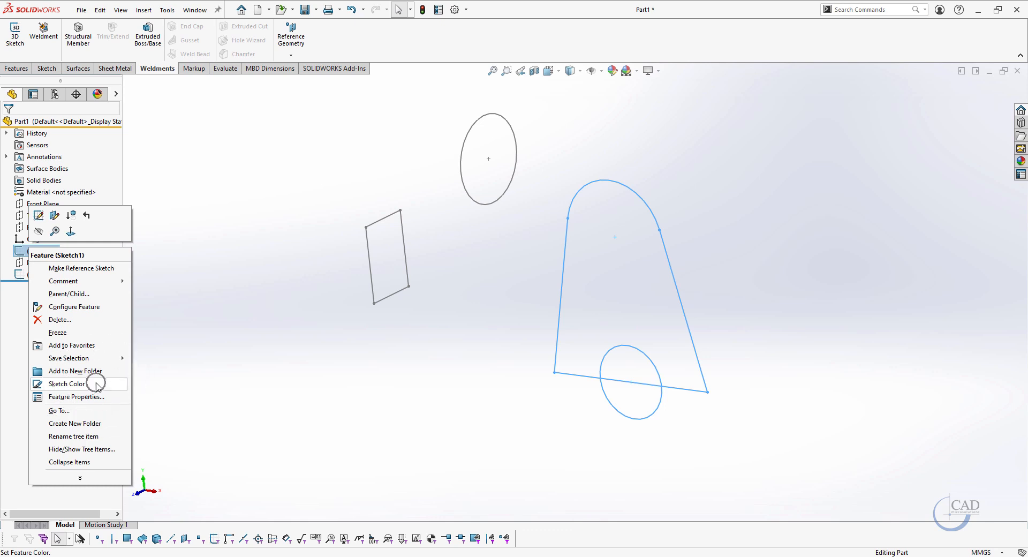
left_click(66, 383)
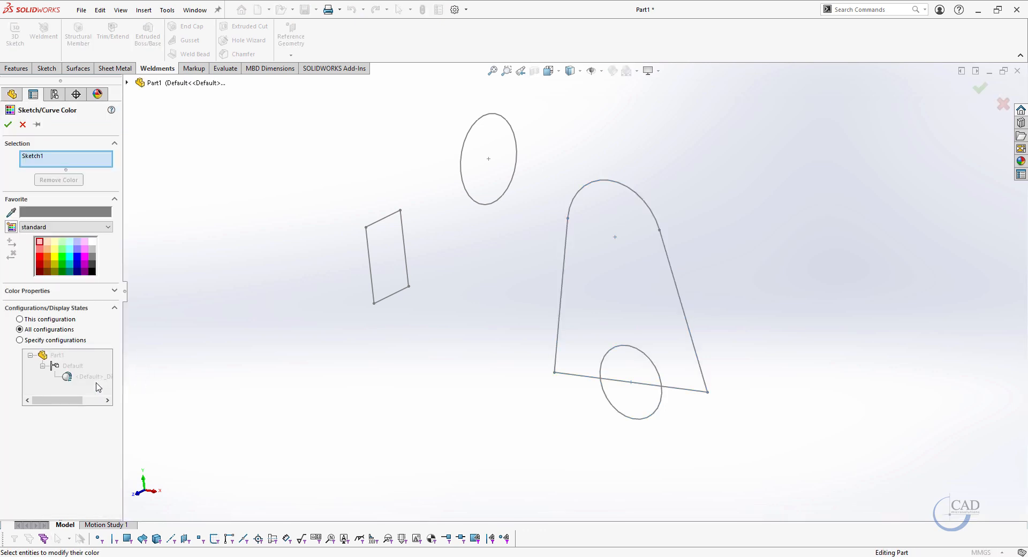
left_click(78, 249)
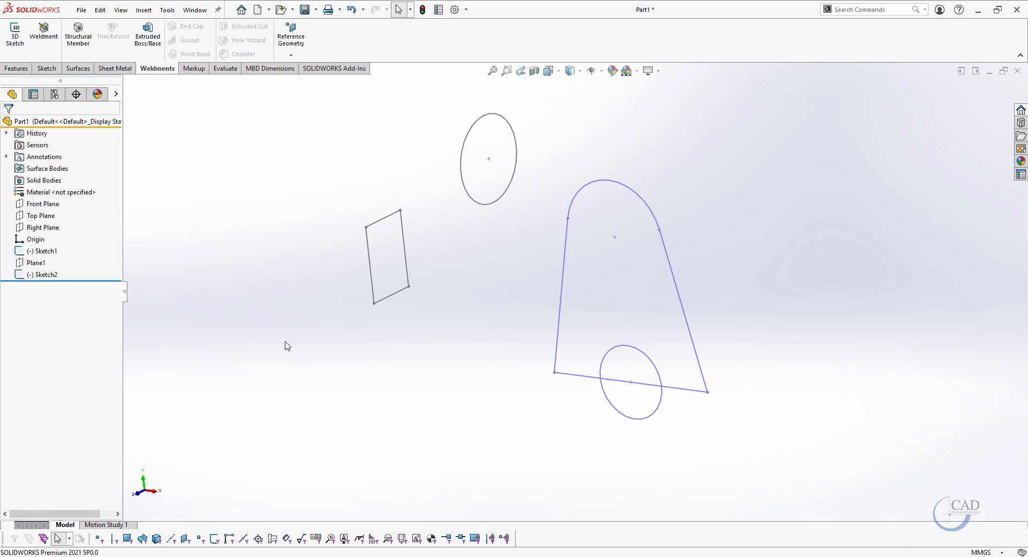
Assign Sketch2 an orange sketch colour and confirm it
left_click(46, 274)
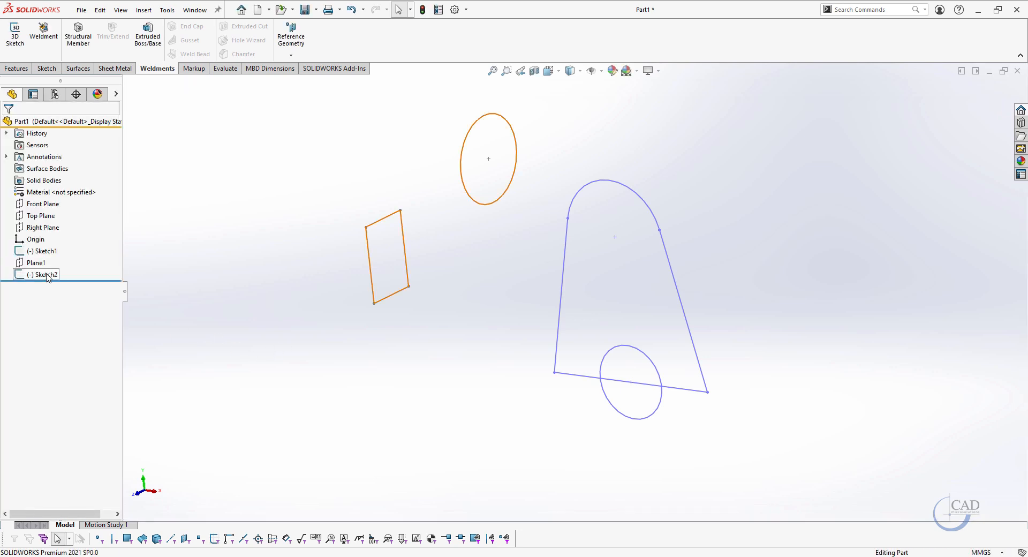
left_click(46, 274)
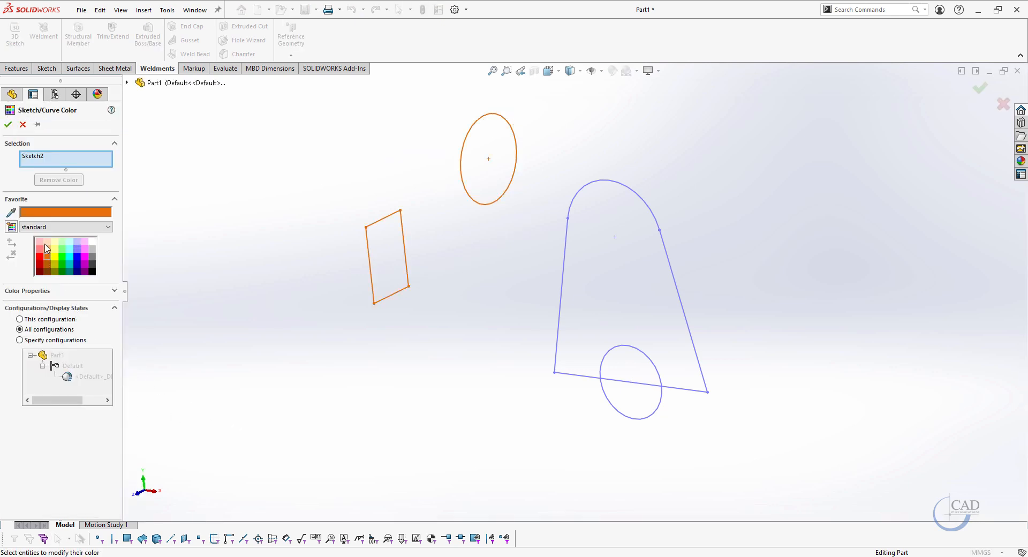
left_click(7, 124)
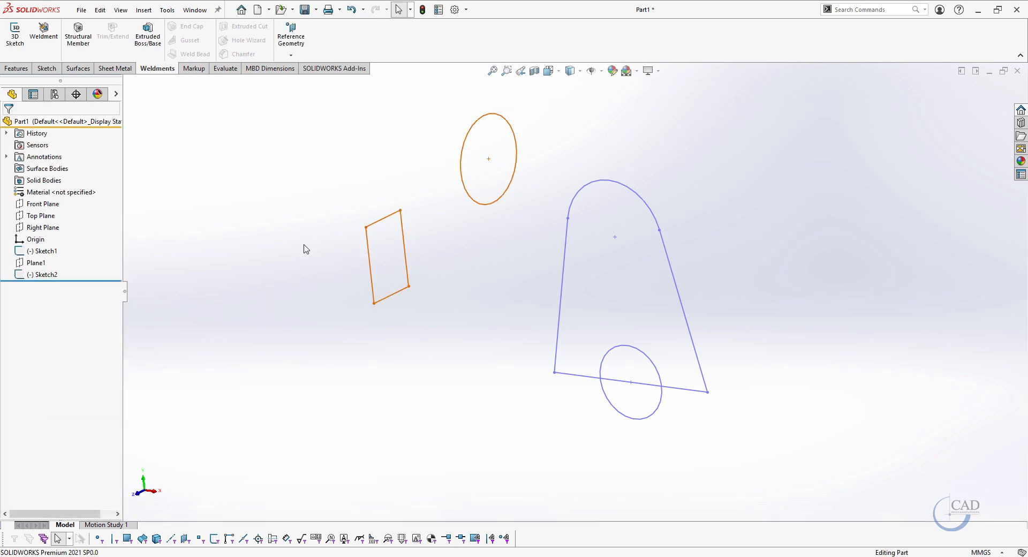